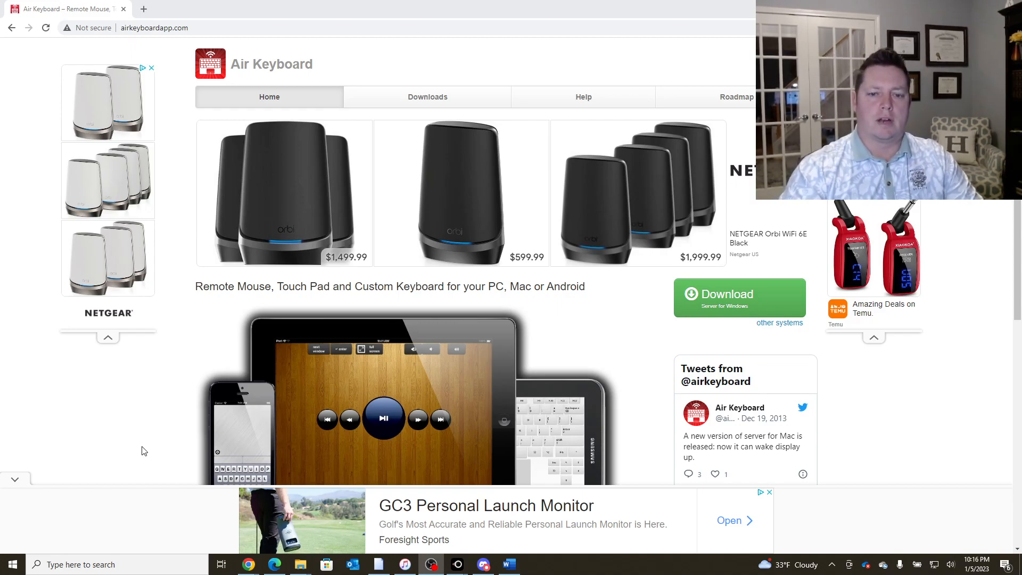
mouse_move(139, 445)
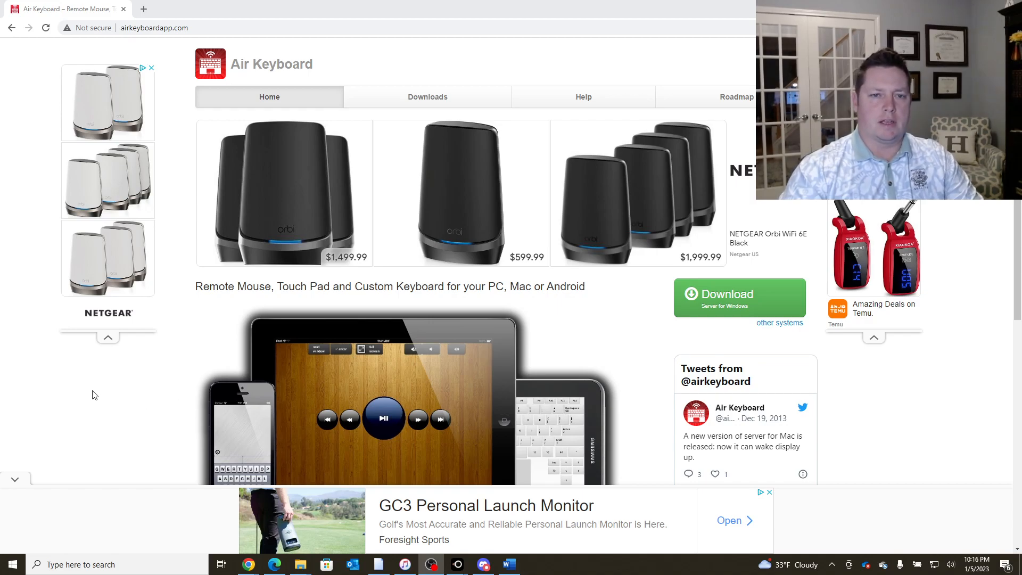
- Download the Windows Air Keyboard server from airkeyboardapp.com's Downloads page
click(153, 27)
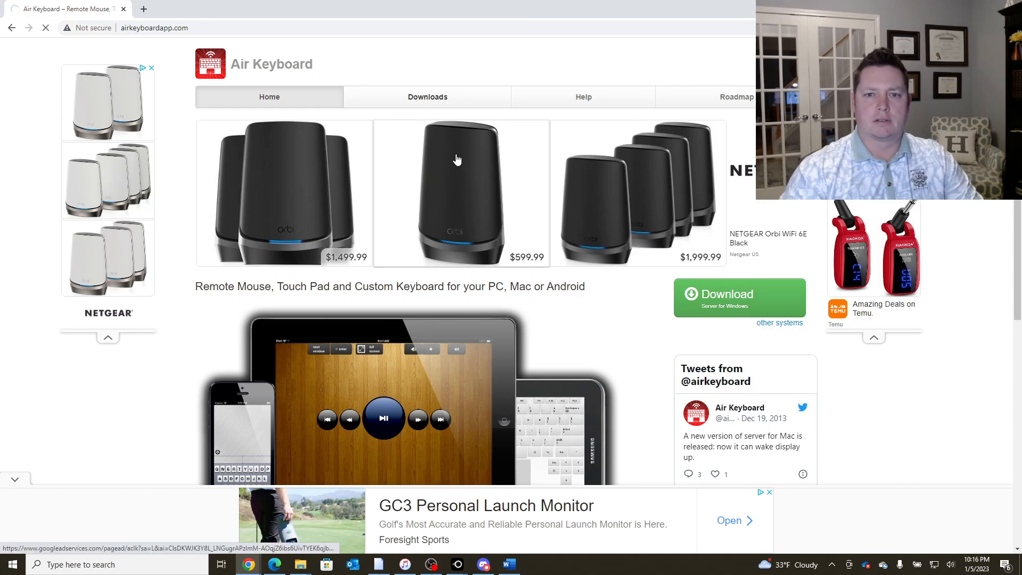
click(428, 97)
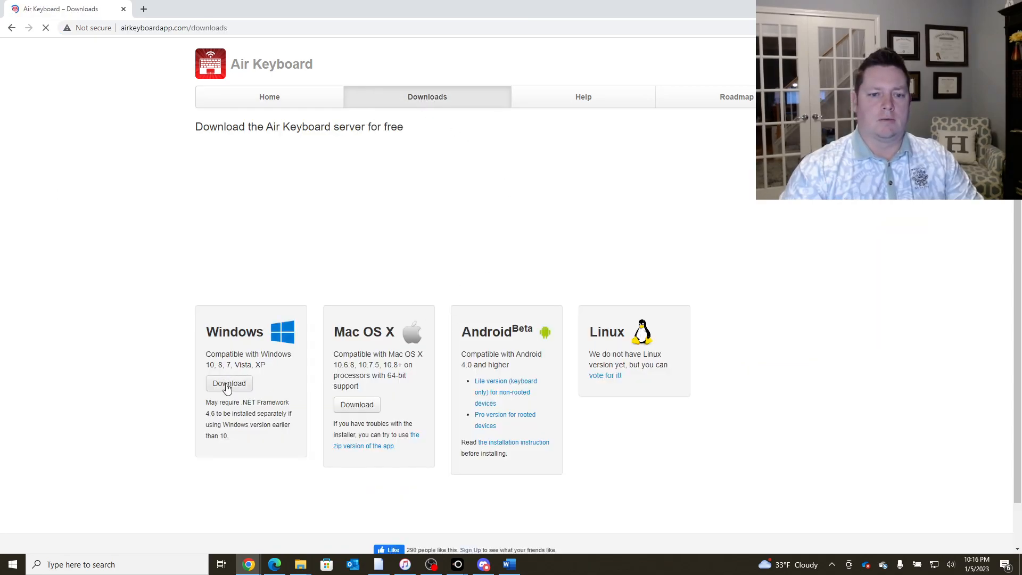
click(228, 383)
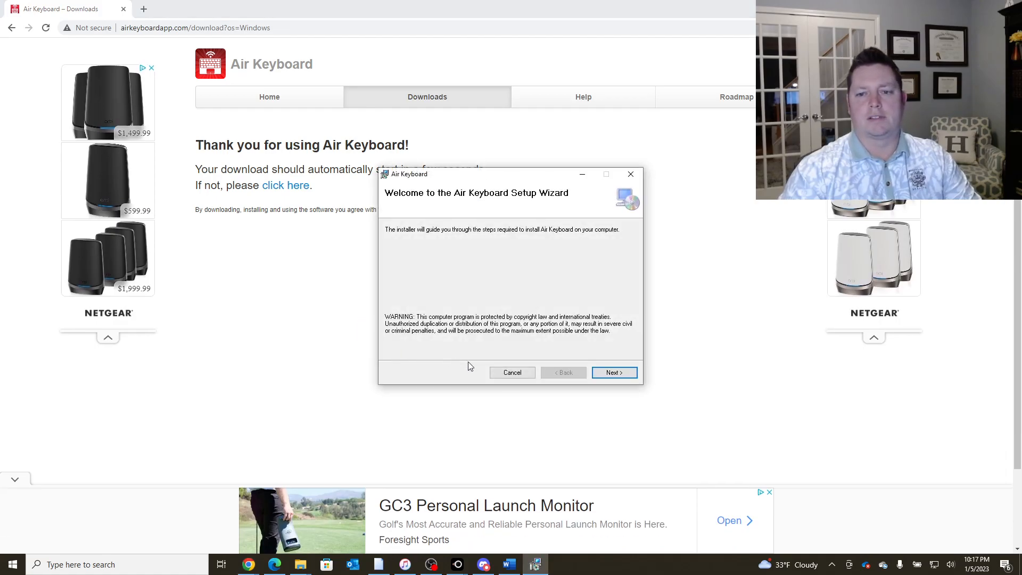
- Accept the license, keep the default Program Files folder and start installing Air Keyboard
click(614, 372)
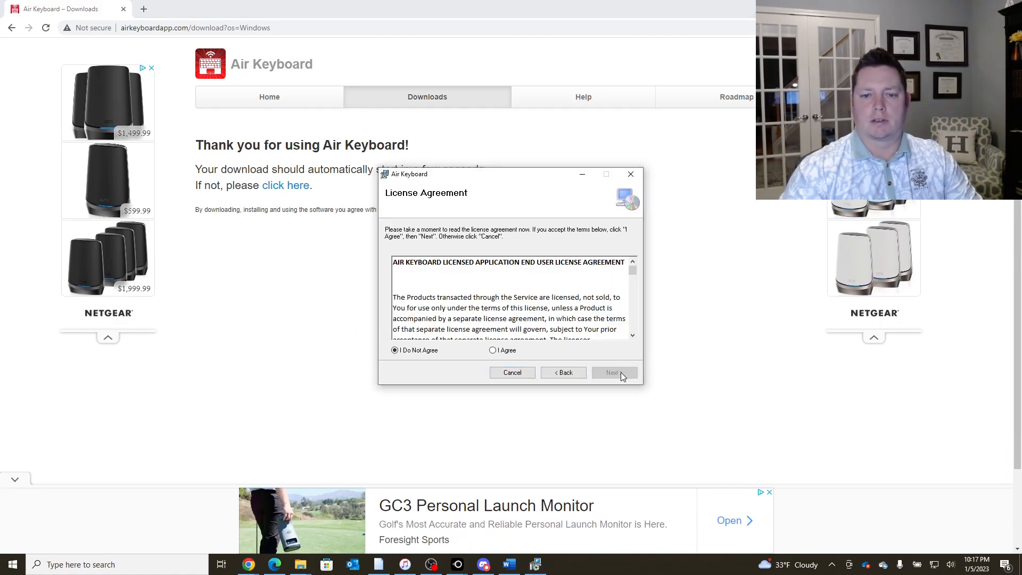
click(613, 372)
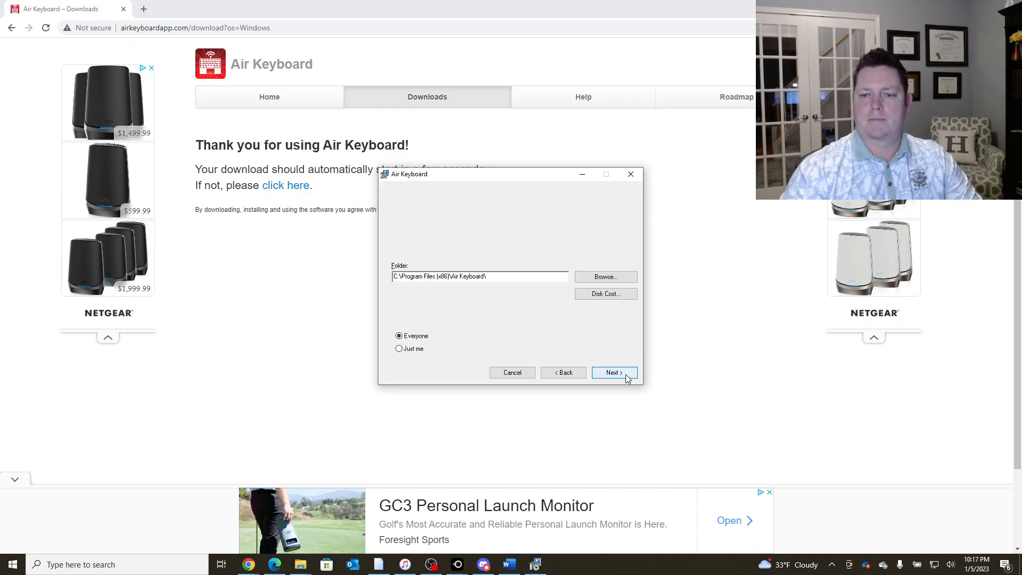
click(615, 372)
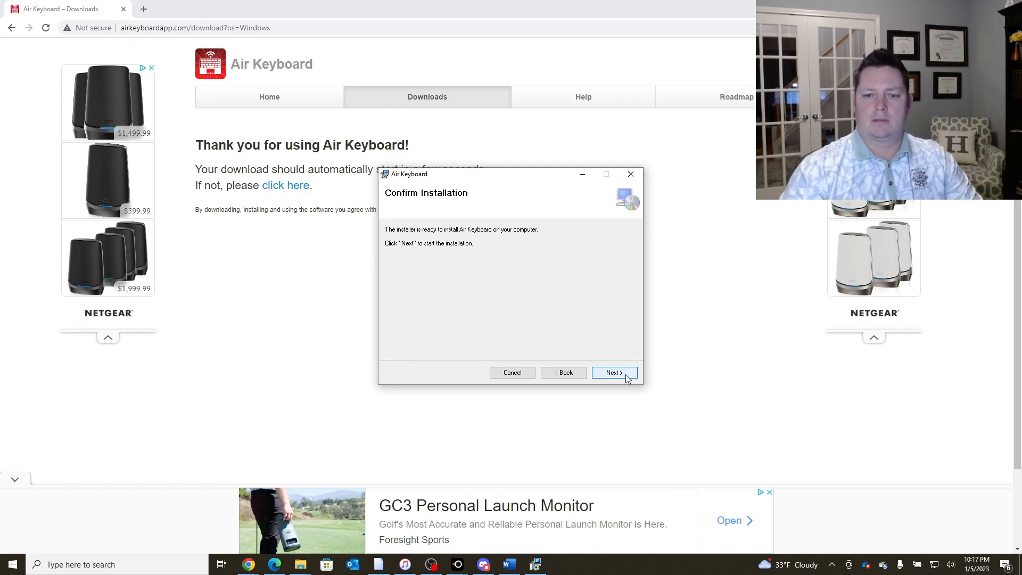
click(614, 372)
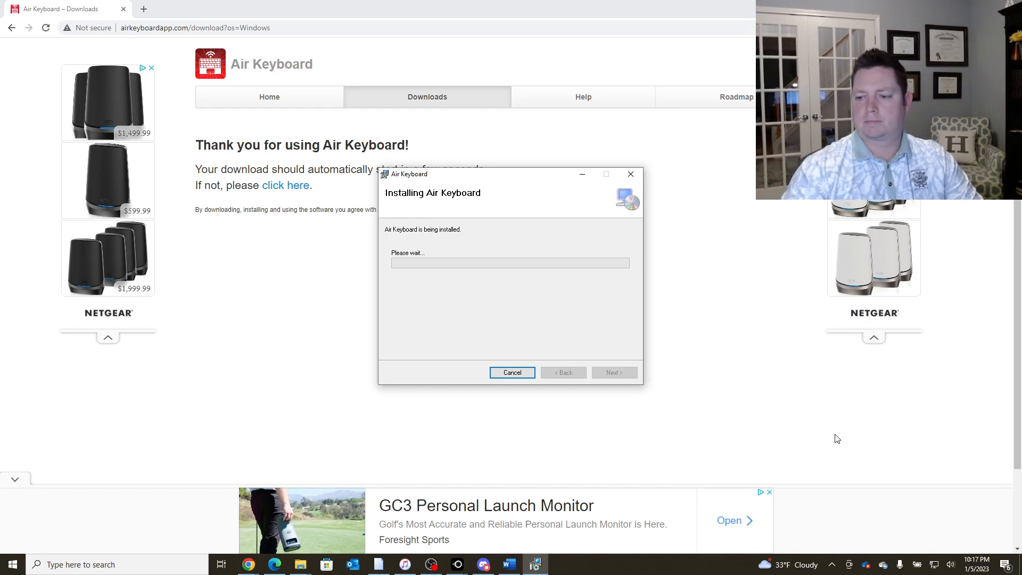
mouse_move(766, 416)
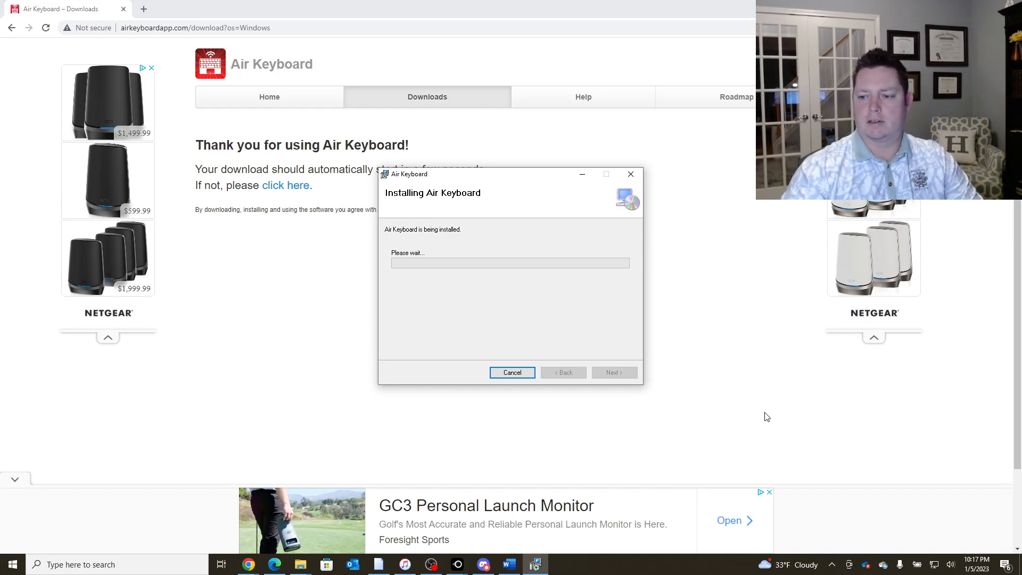
mouse_move(749, 415)
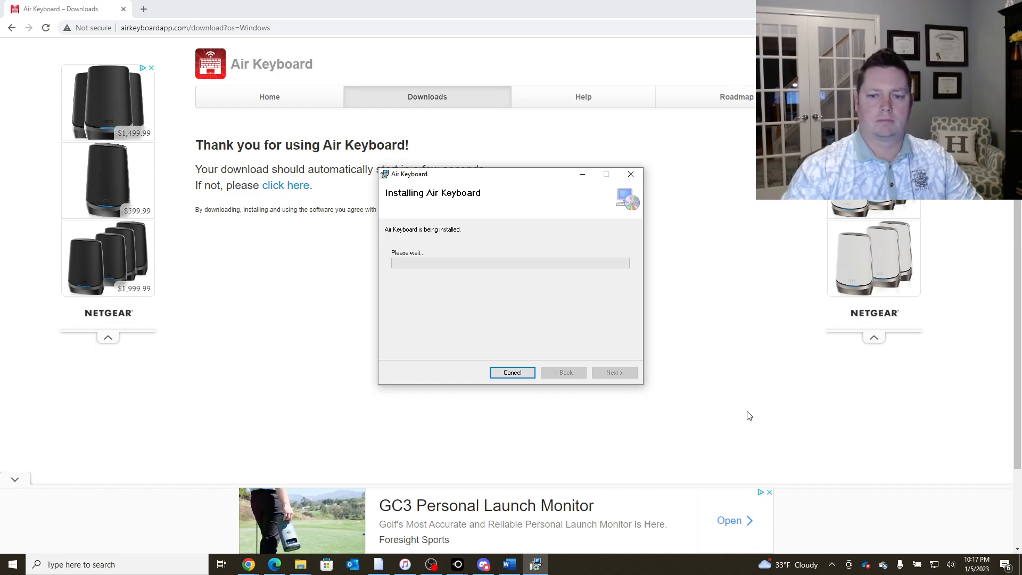
mouse_move(480, 344)
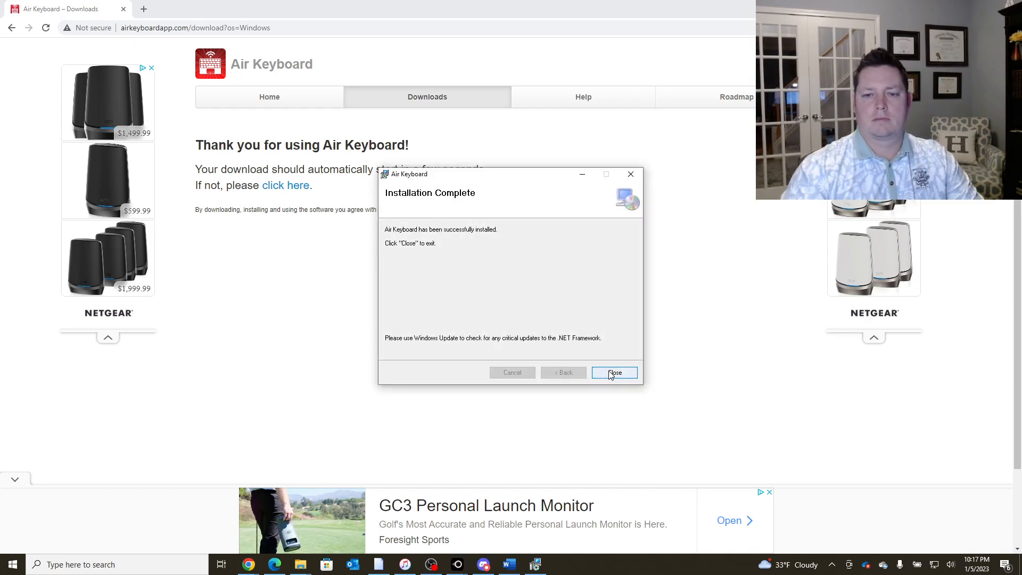
- Close the installer, dismiss the password notice, allow firewall access and close Air Keyboard's settings
click(614, 372)
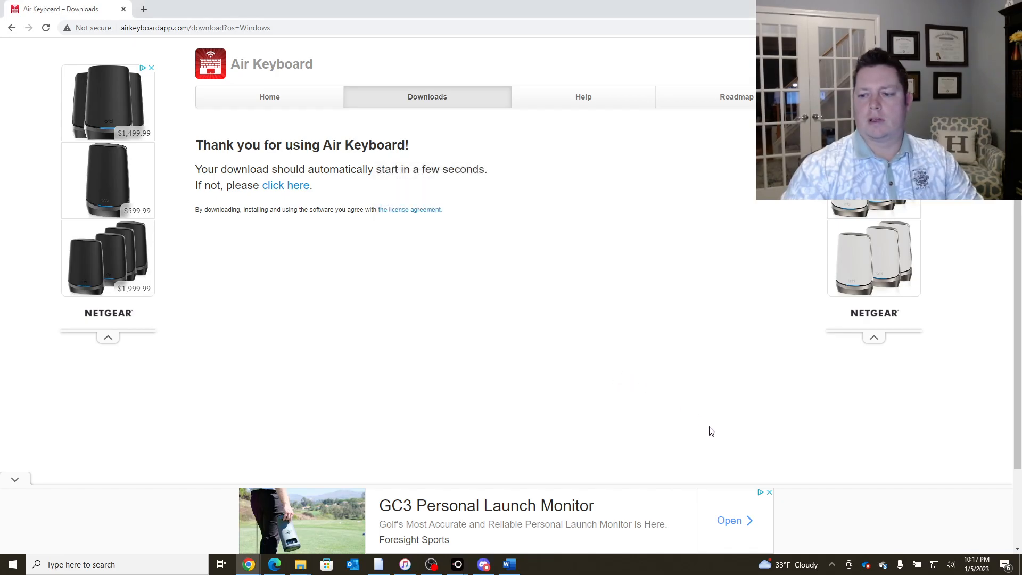
mouse_move(526, 484)
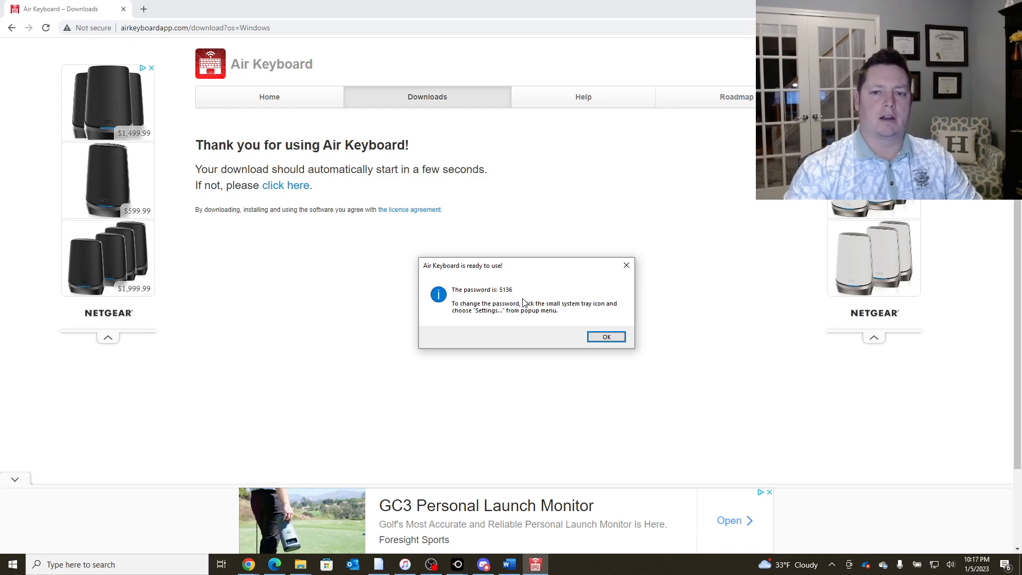
mouse_move(501, 298)
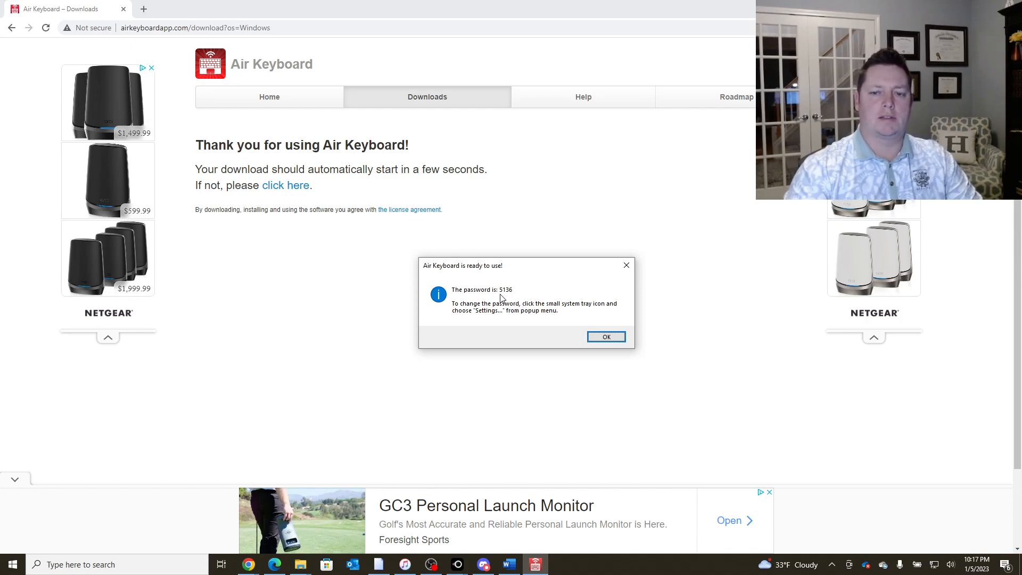
mouse_move(518, 299)
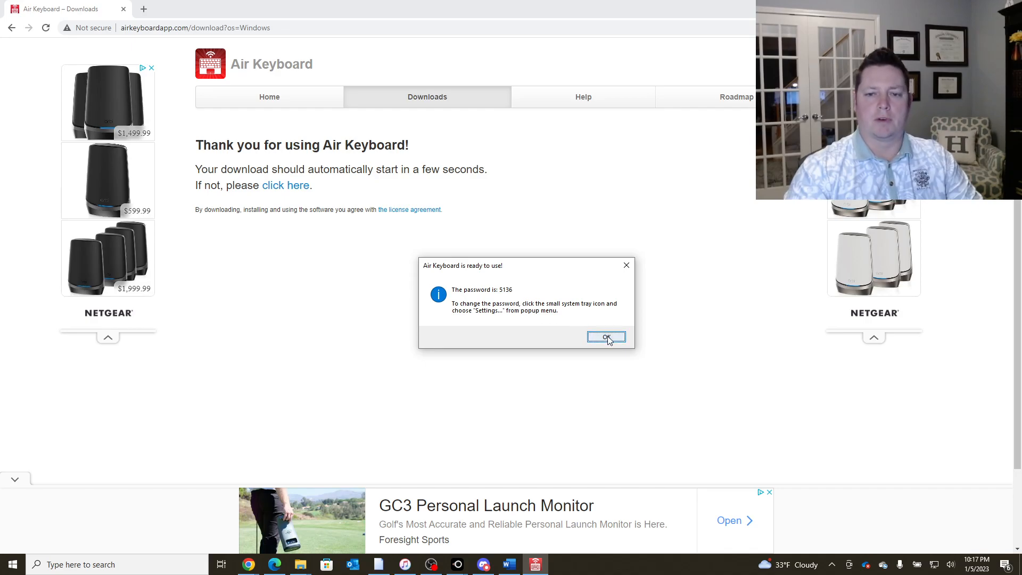
click(606, 336)
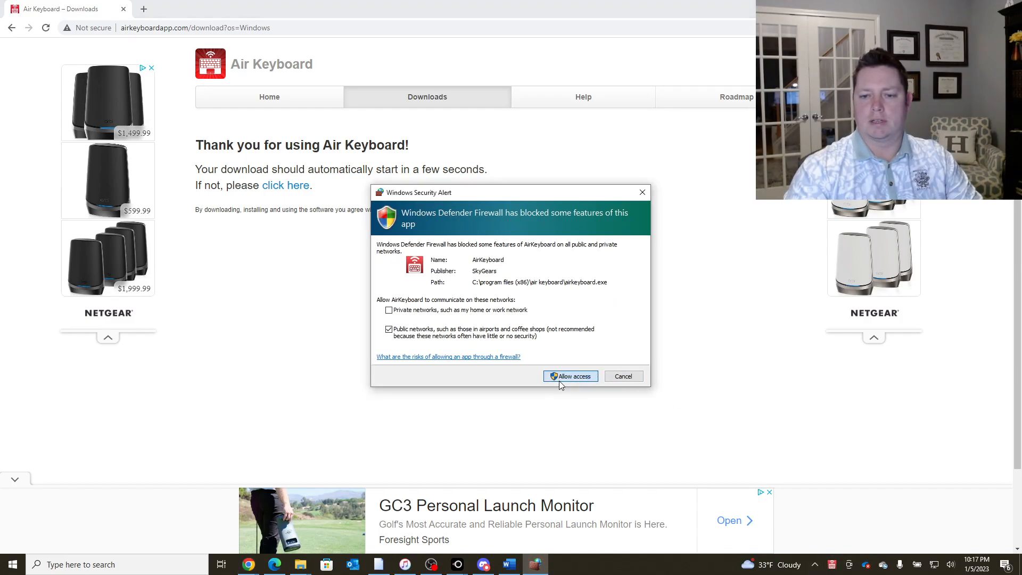
click(570, 376)
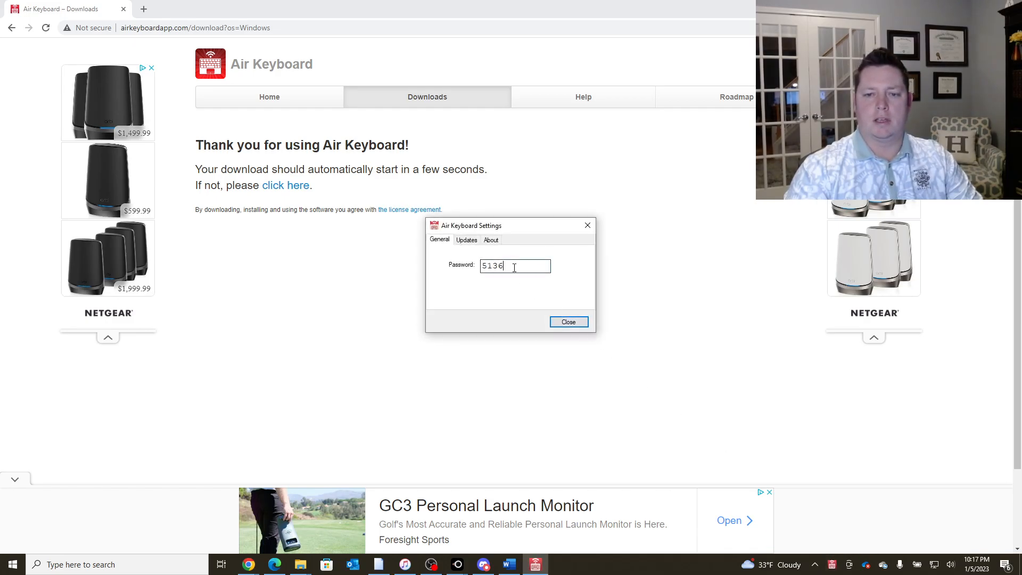
click(466, 239)
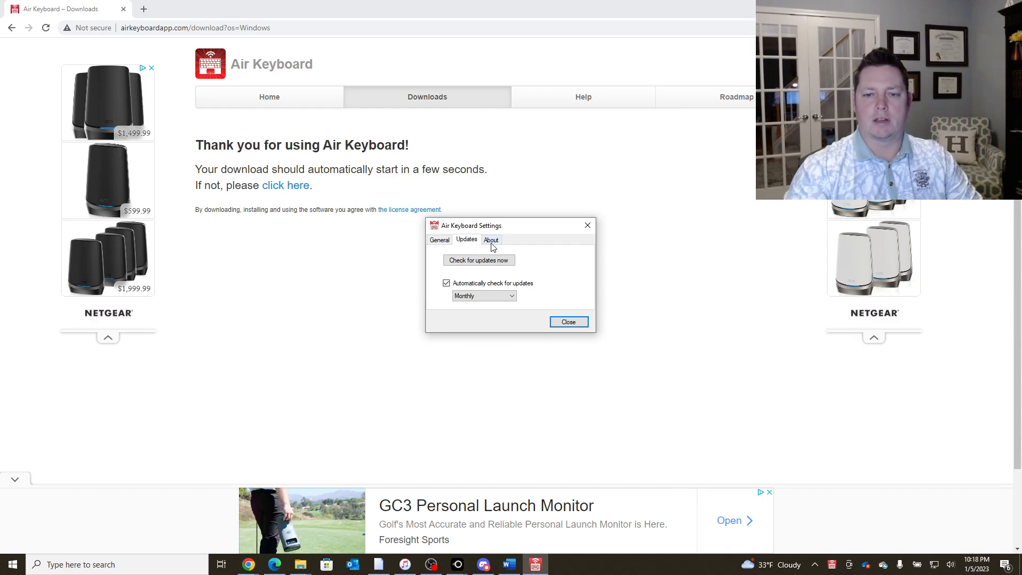
mouse_move(573, 324)
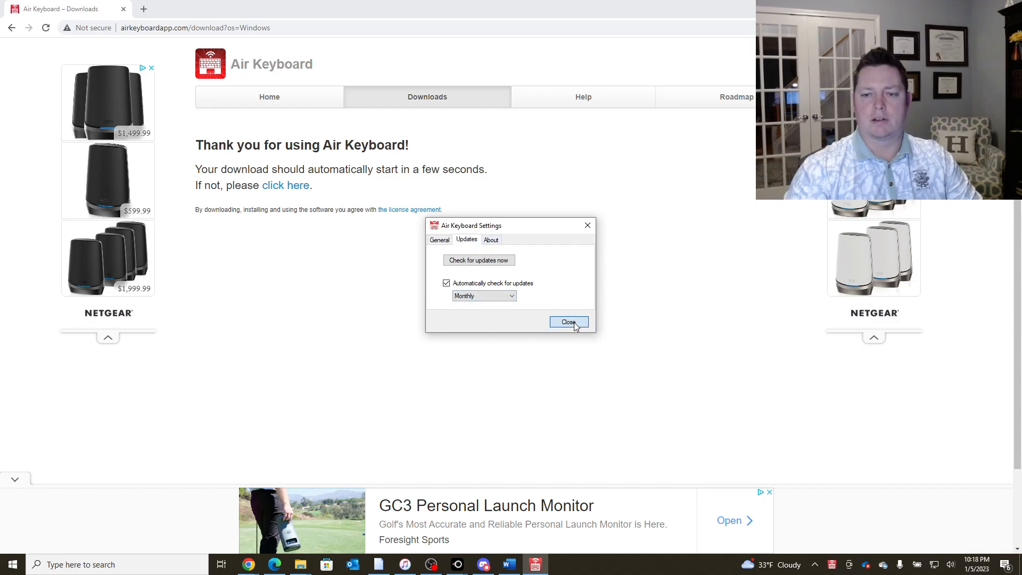
click(568, 322)
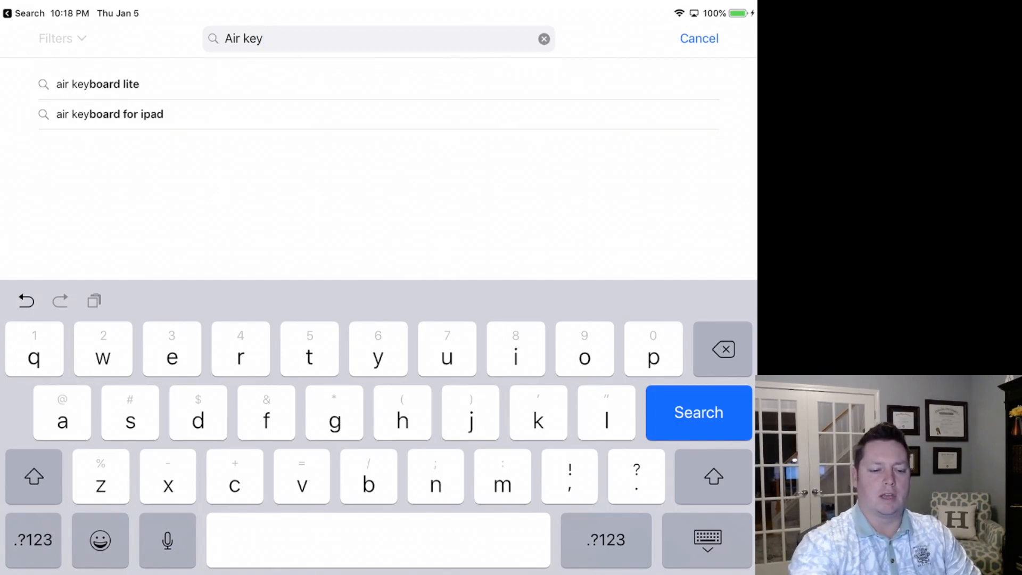
- Search the App Store for air keyboard and launch the installed Air Keyboard for iPad
click(109, 114)
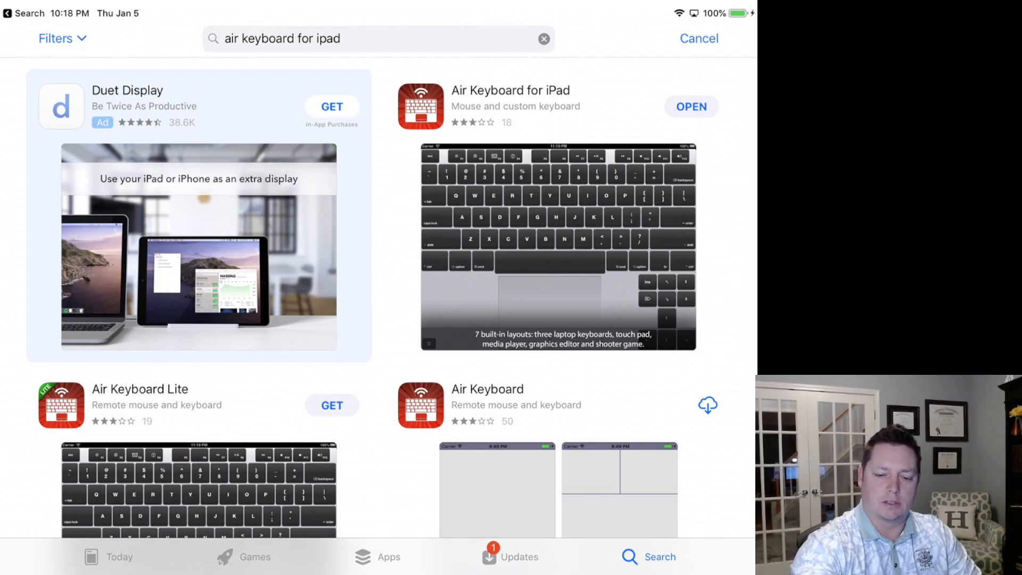
click(691, 107)
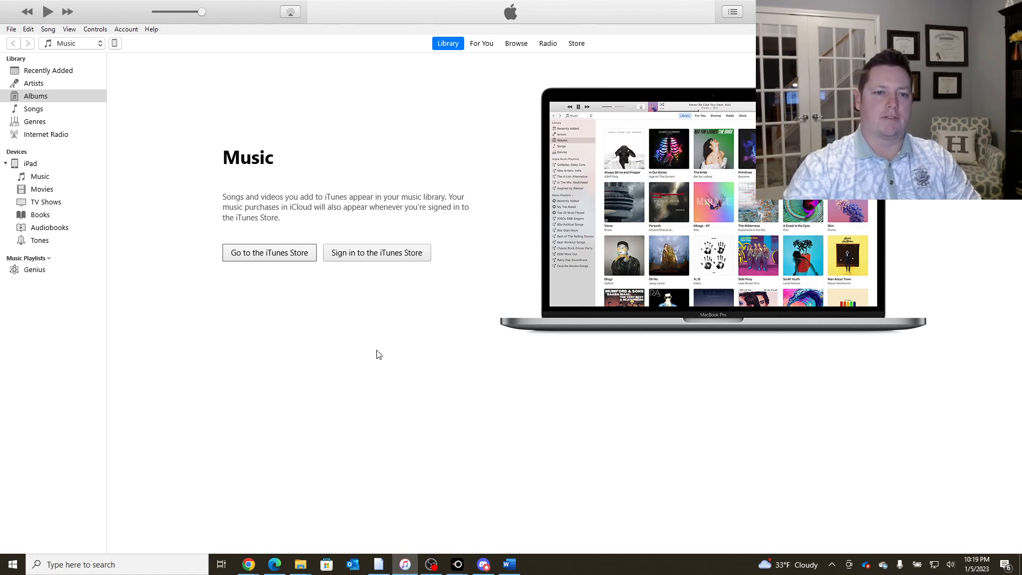
mouse_move(389, 341)
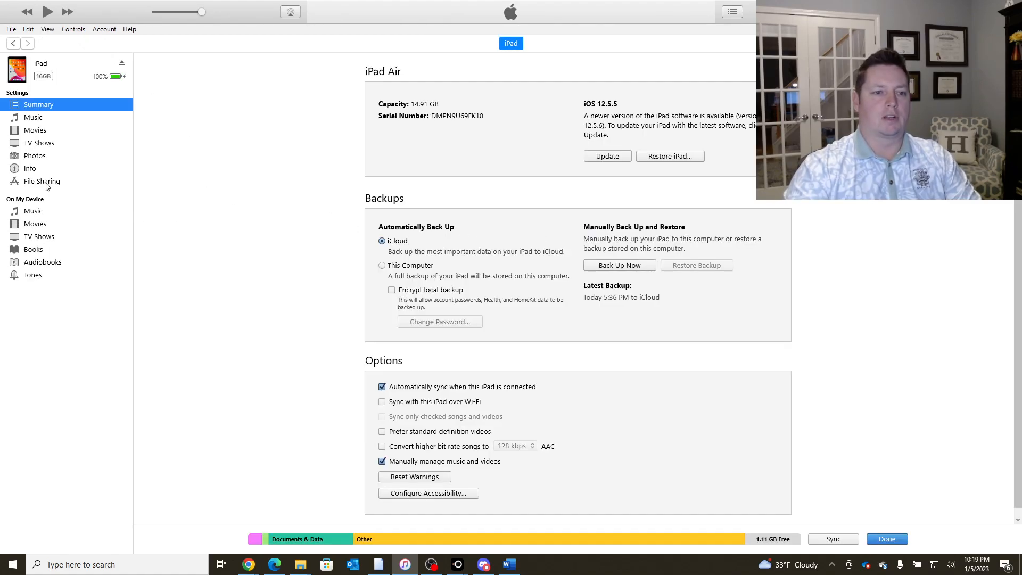
- Show Air Keyboard's shared documents under the iPad's File Sharing in iTunes
click(41, 181)
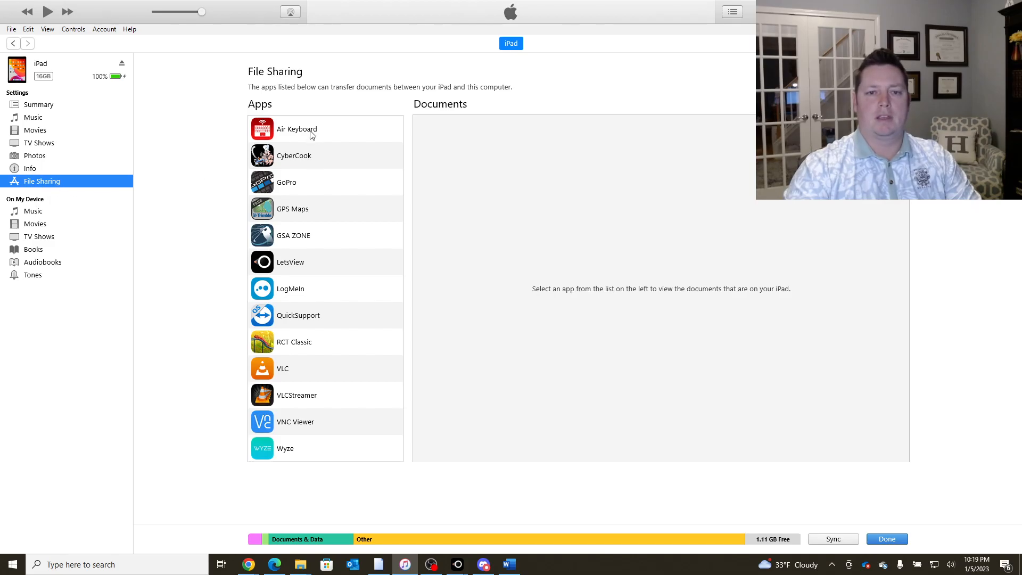
click(295, 129)
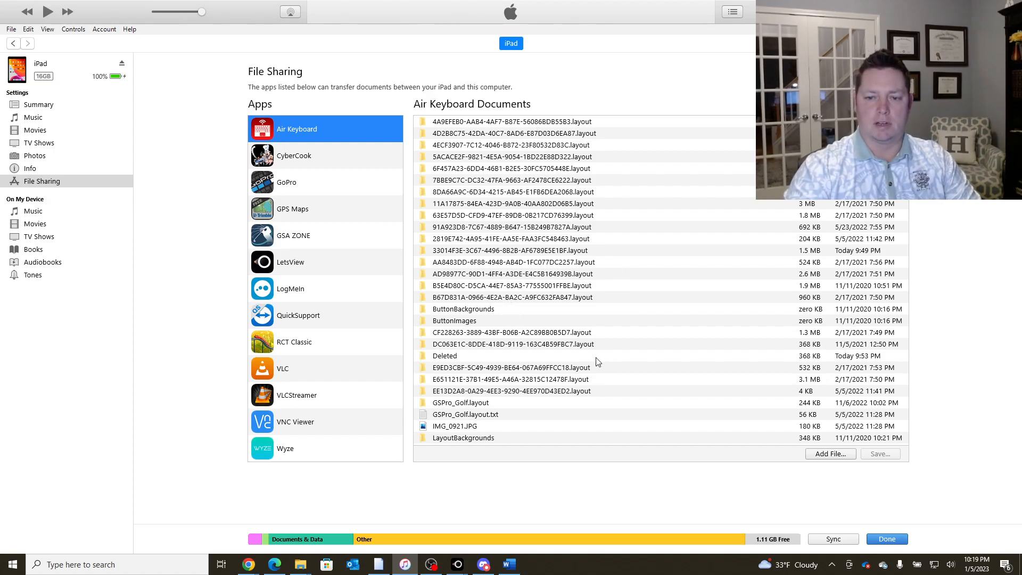
mouse_move(702, 389)
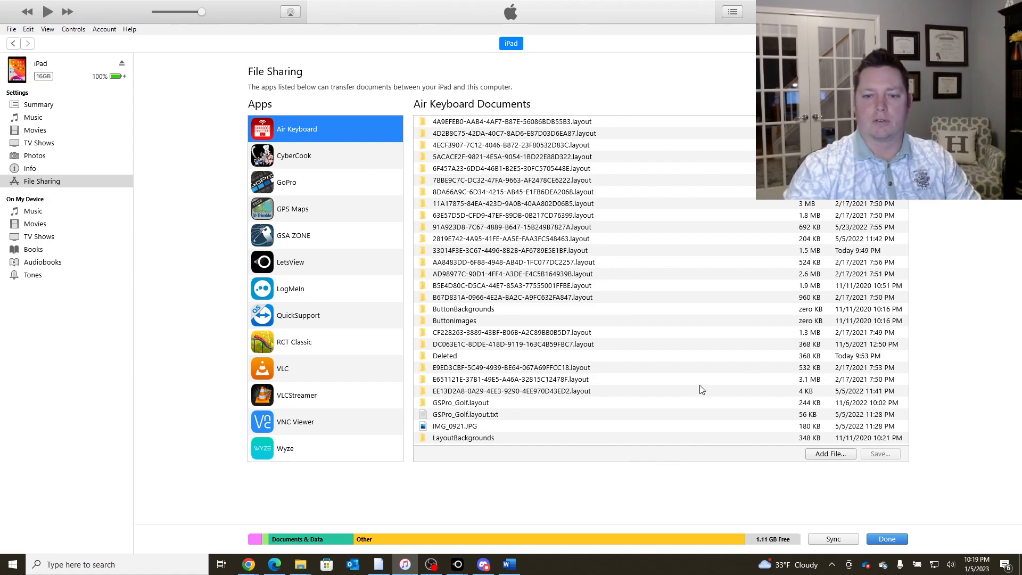
mouse_move(511, 321)
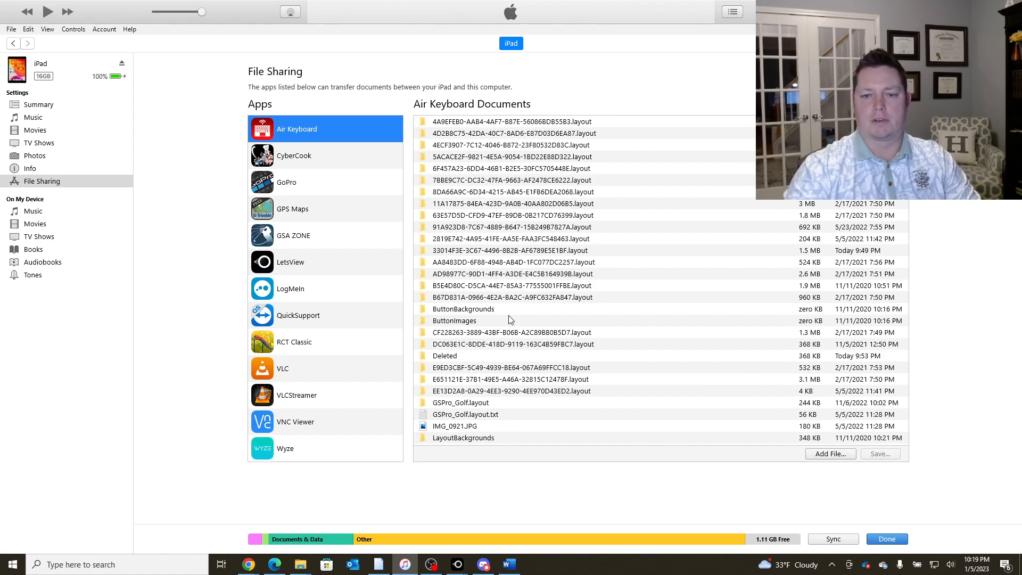
mouse_move(539, 349)
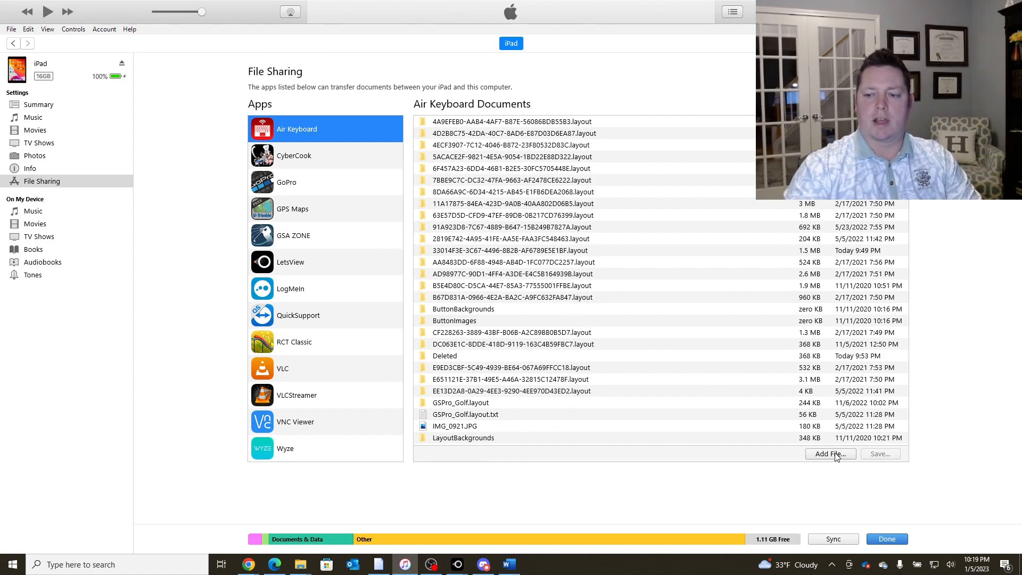
- Start adding a document, inspect the downloaded .layout folder in Downloads, then return to Downloads
click(830, 453)
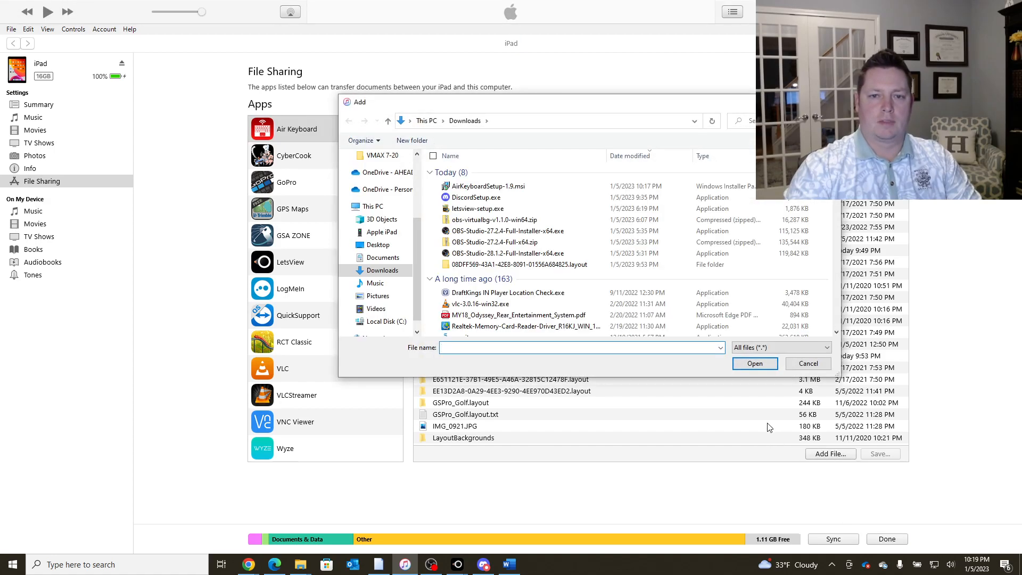
mouse_move(523, 288)
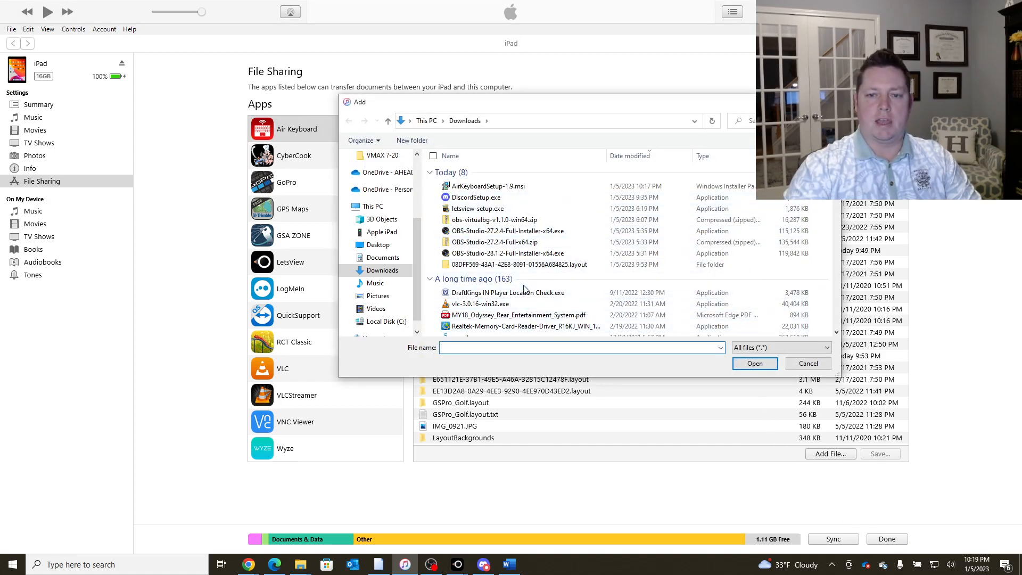
click(519, 264)
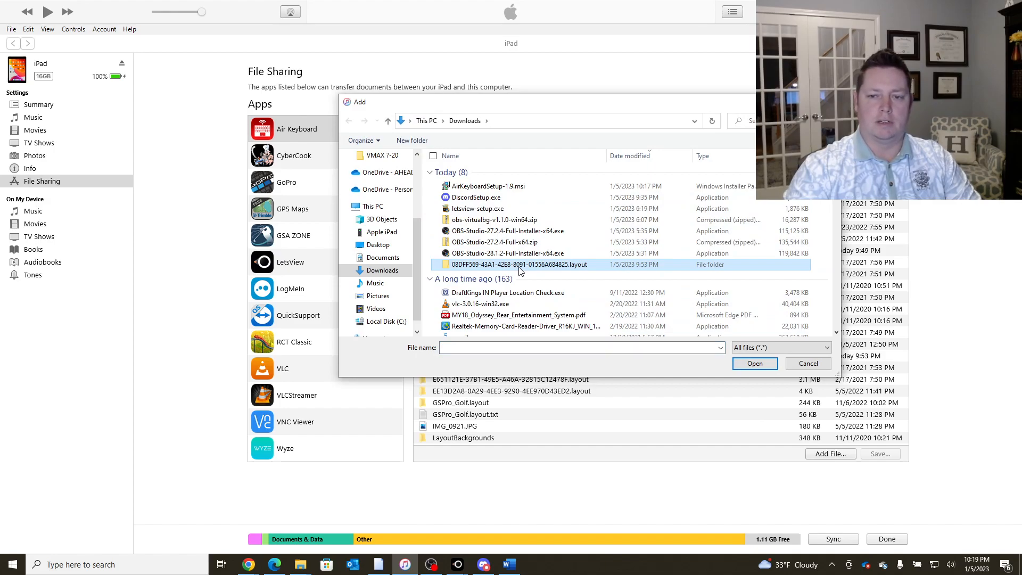
mouse_move(626, 273)
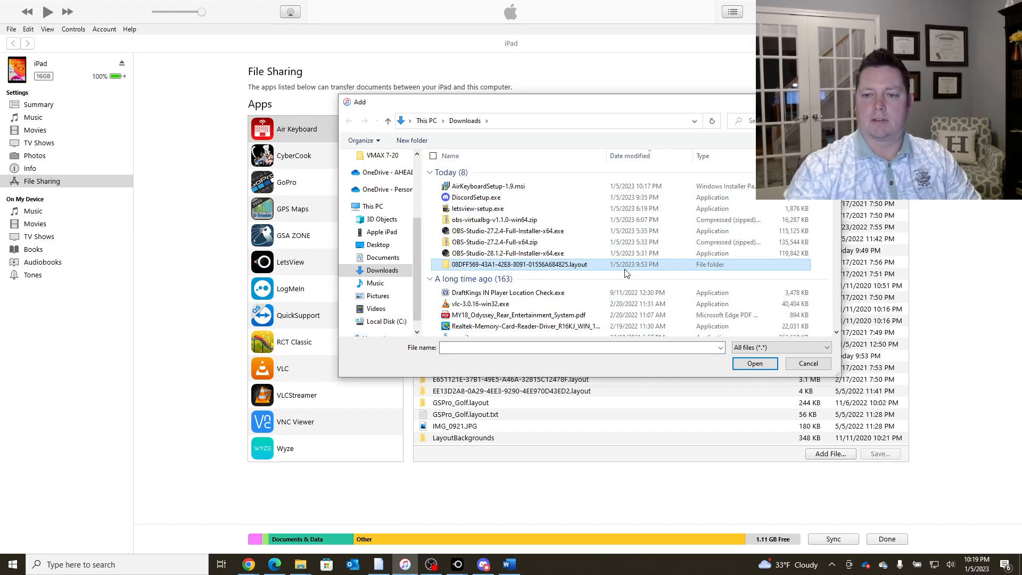
mouse_move(507, 268)
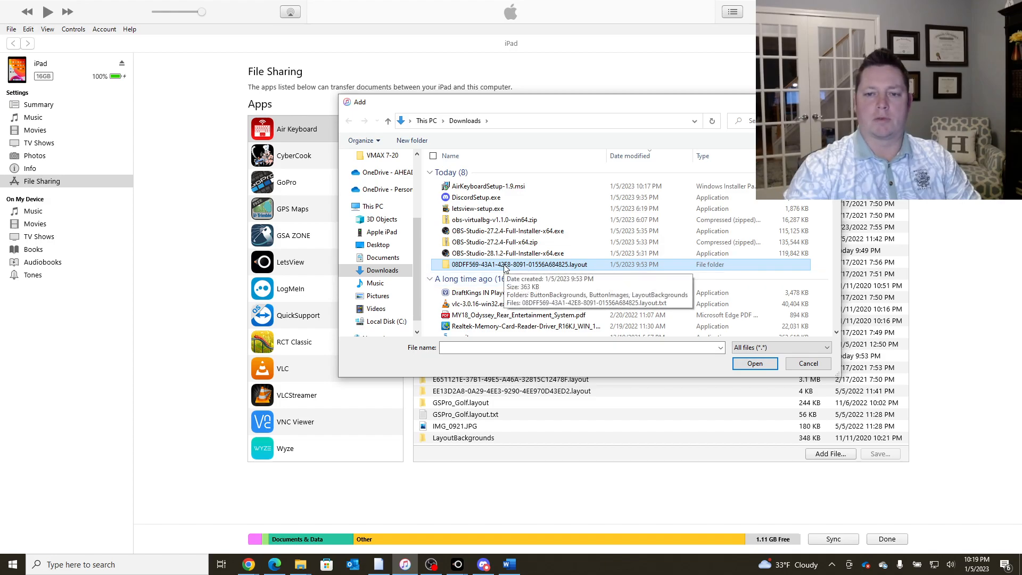
mouse_move(468, 269)
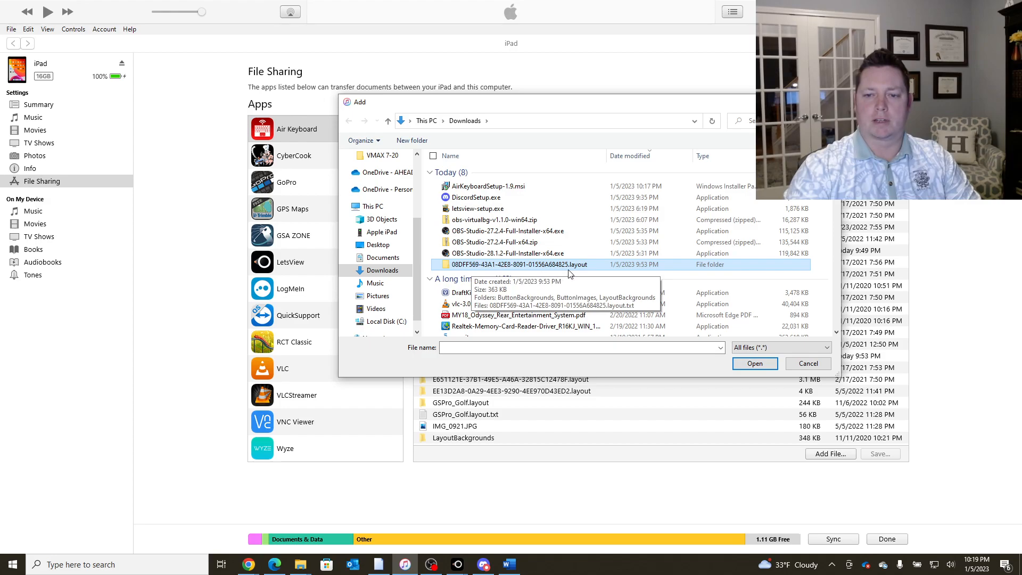
double_click(516, 264)
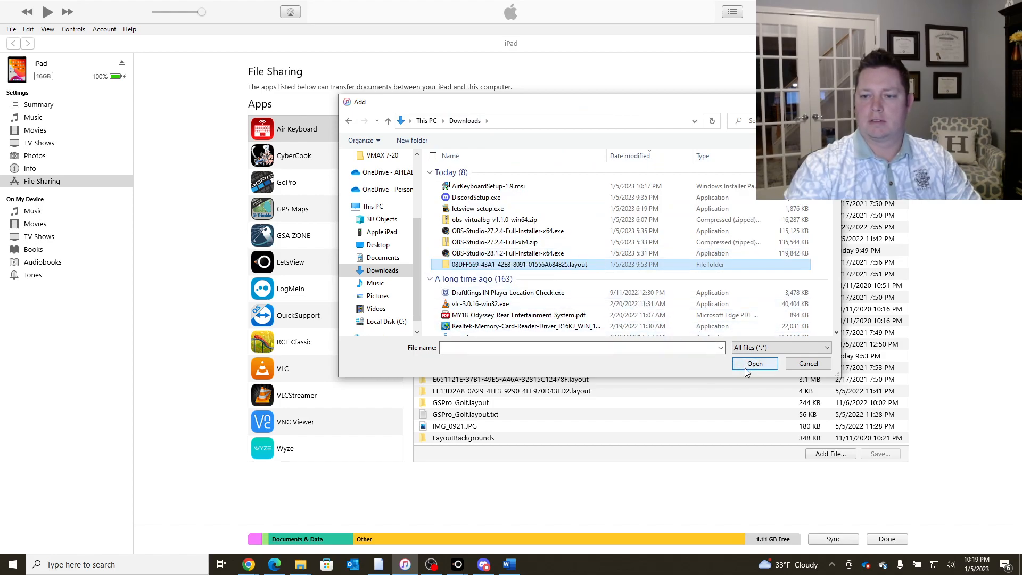
double_click(519, 264)
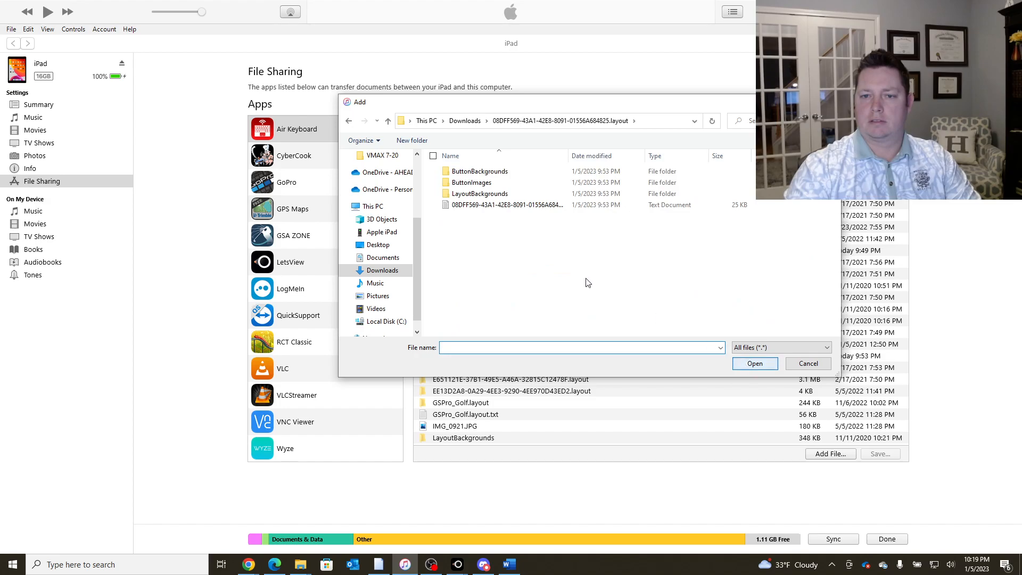
mouse_move(568, 259)
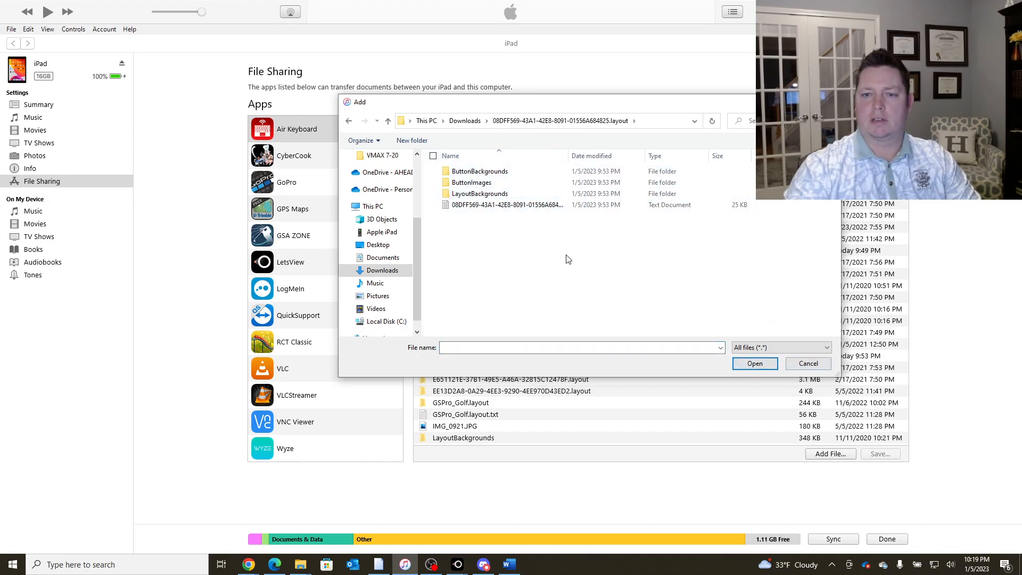
click(464, 121)
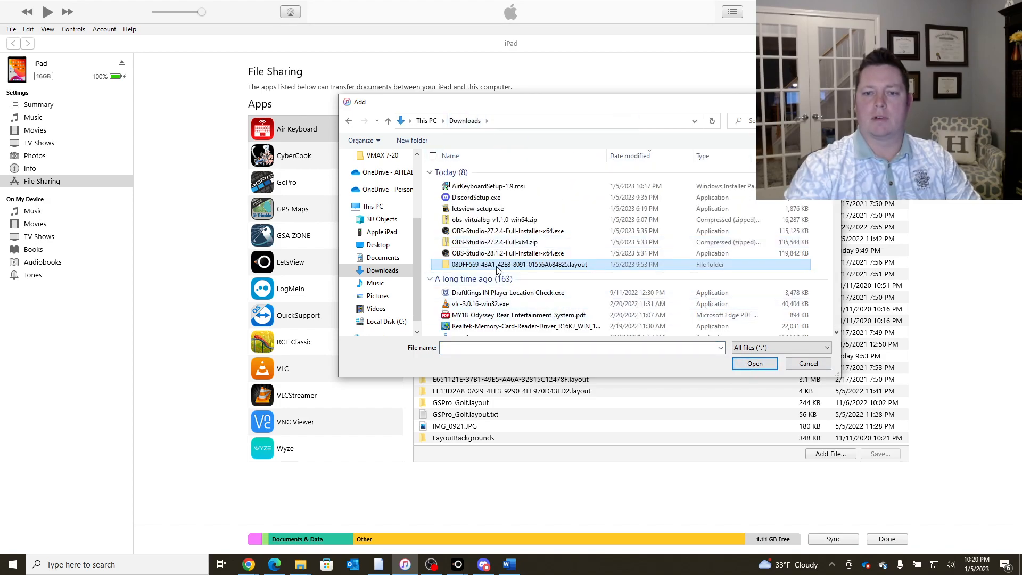
- Compress the .layout folder into a .layout.zip and add it to Air Keyboard's documents
right_click(500, 263)
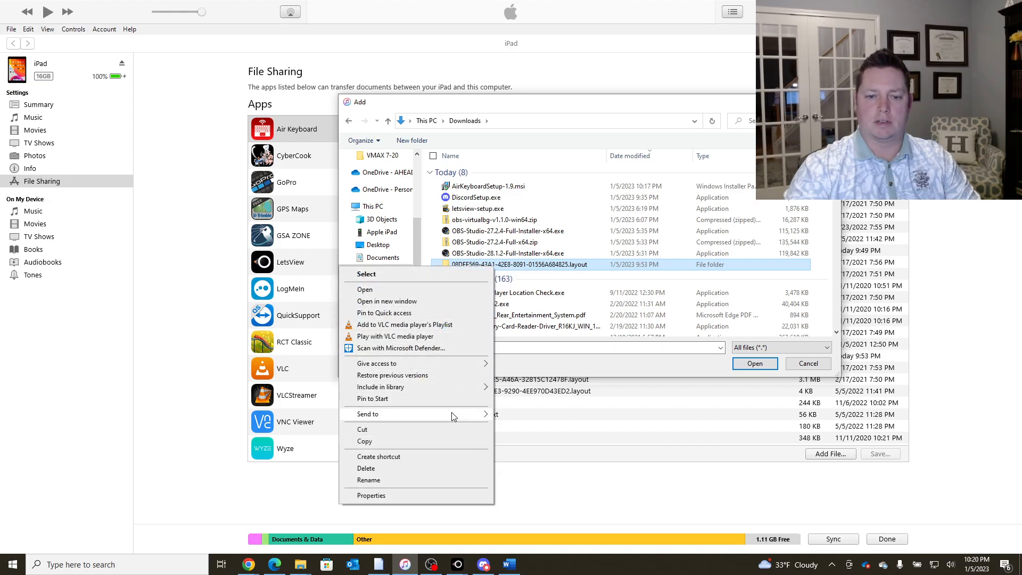
click(560, 430)
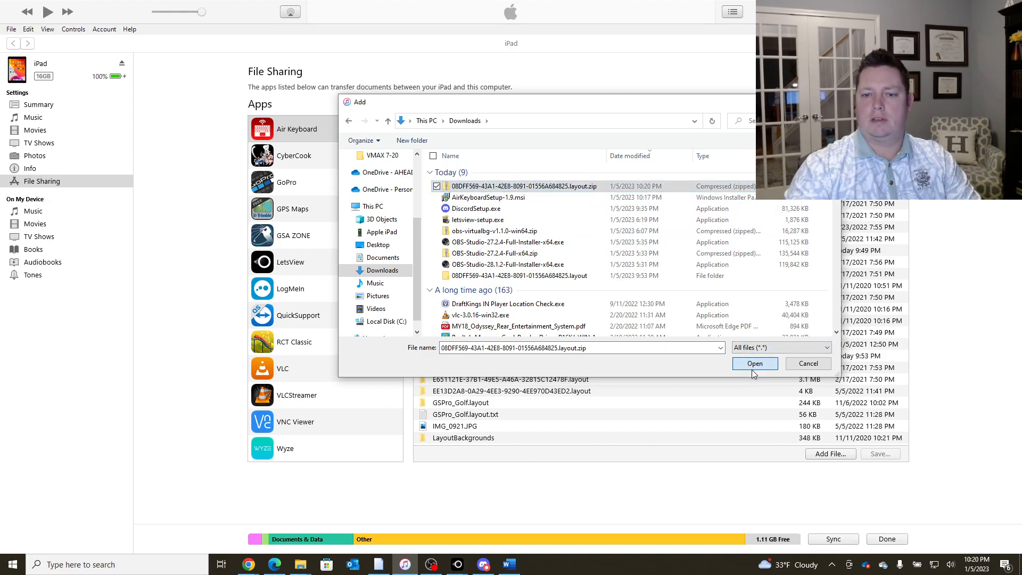
click(754, 363)
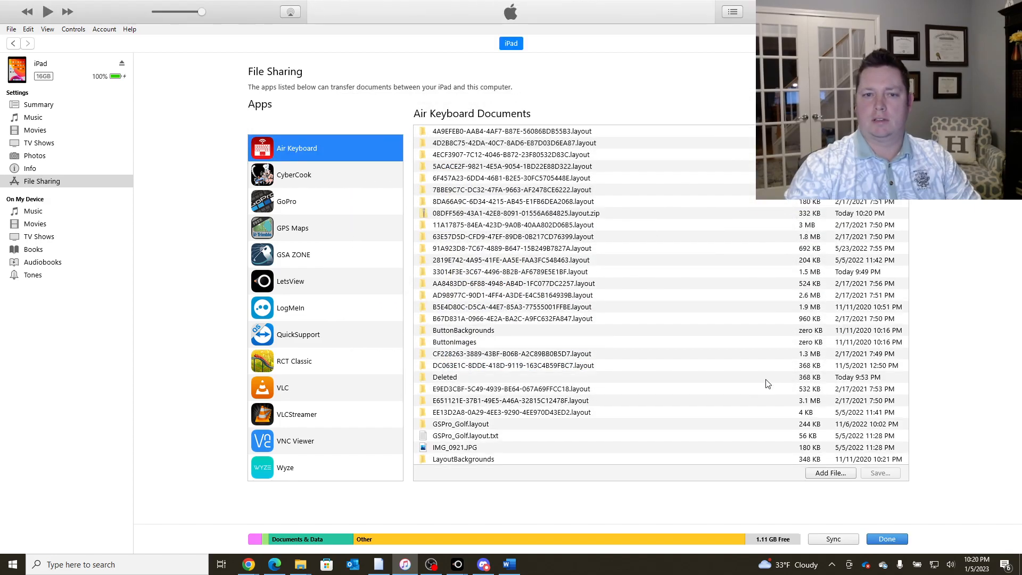
mouse_move(685, 351)
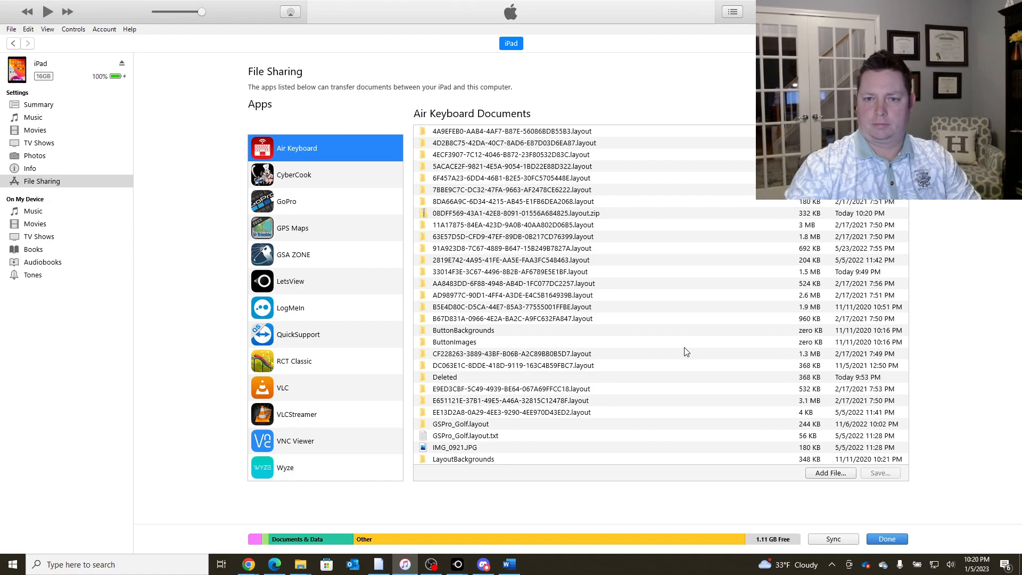
- Sync the iPad so the newly added layout zip transfers to Air Keyboard on the device
click(463, 330)
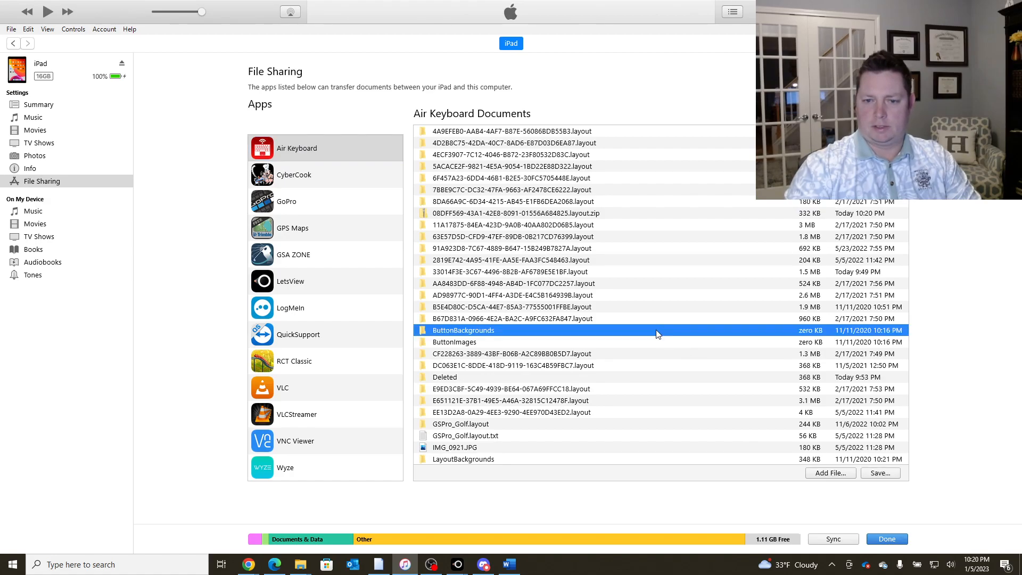
mouse_move(633, 356)
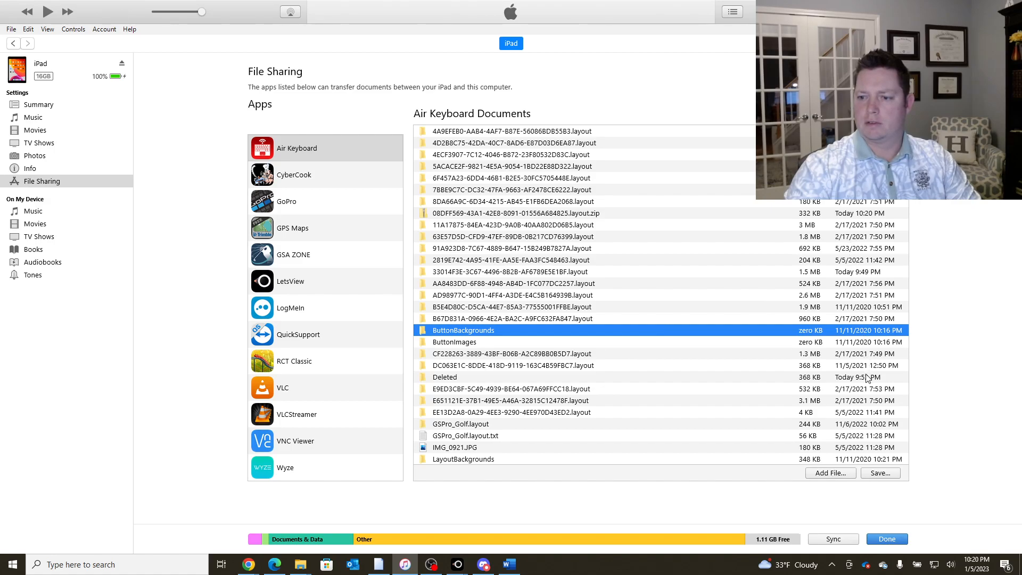
click(444, 377)
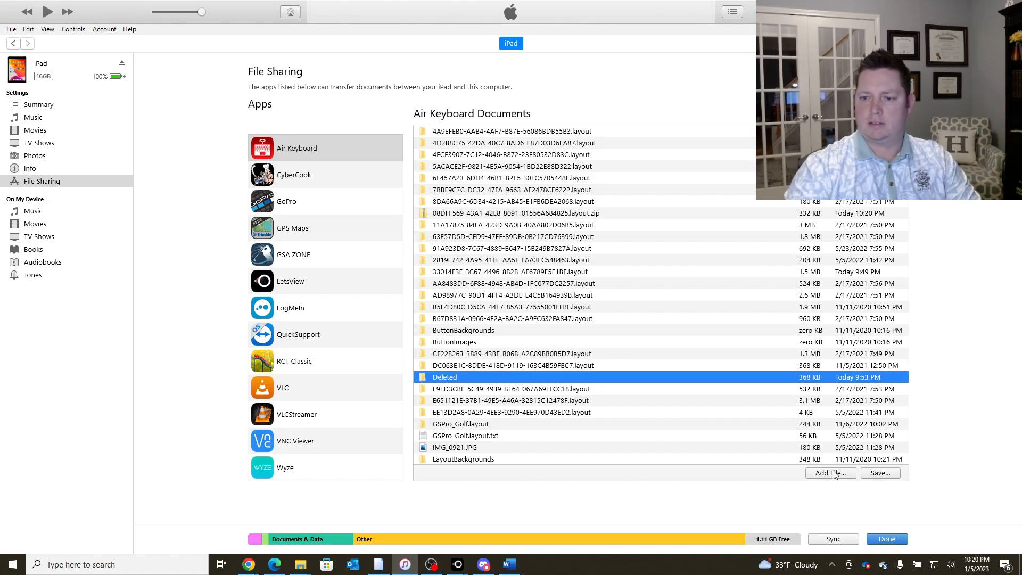
click(832, 539)
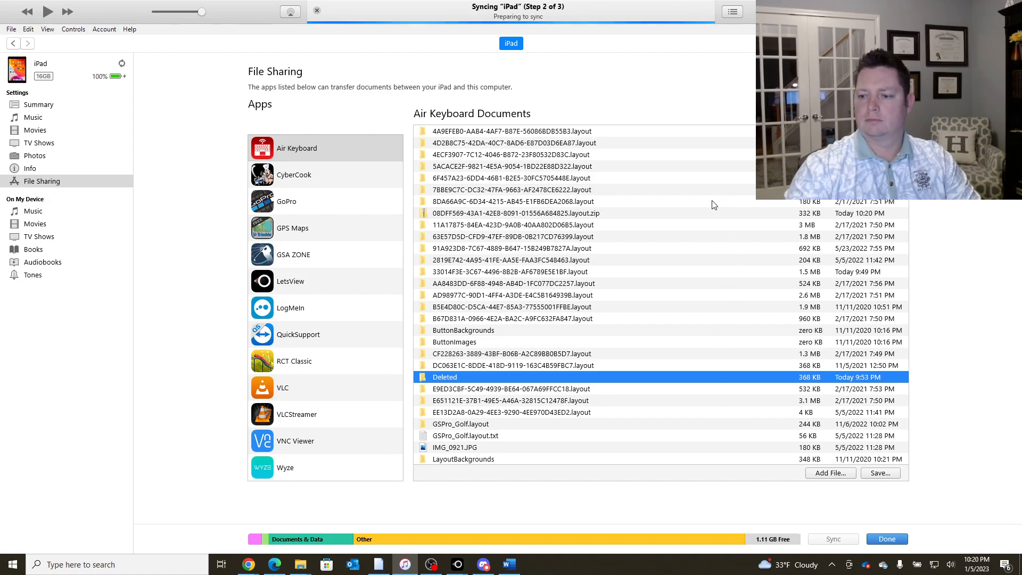
click(528, 212)
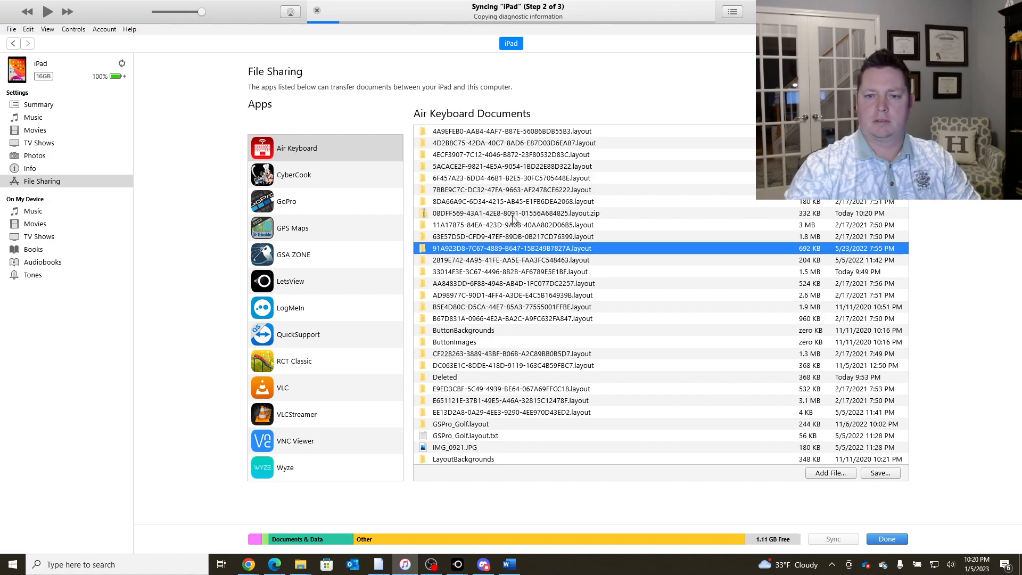
click(512, 213)
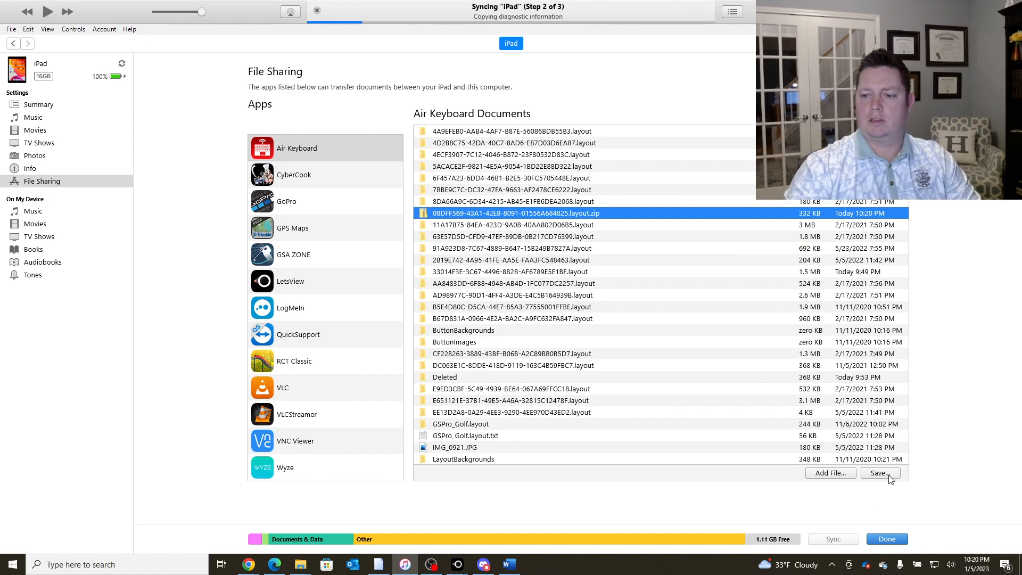
click(879, 472)
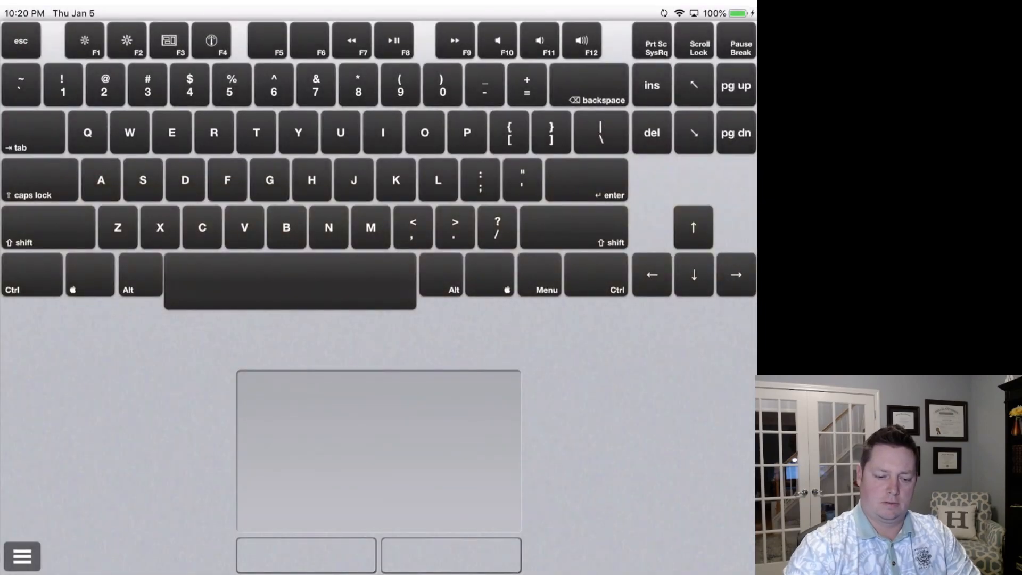
- Show the keyboard layouts list from Air Keyboard's settings on the iPad
click(22, 553)
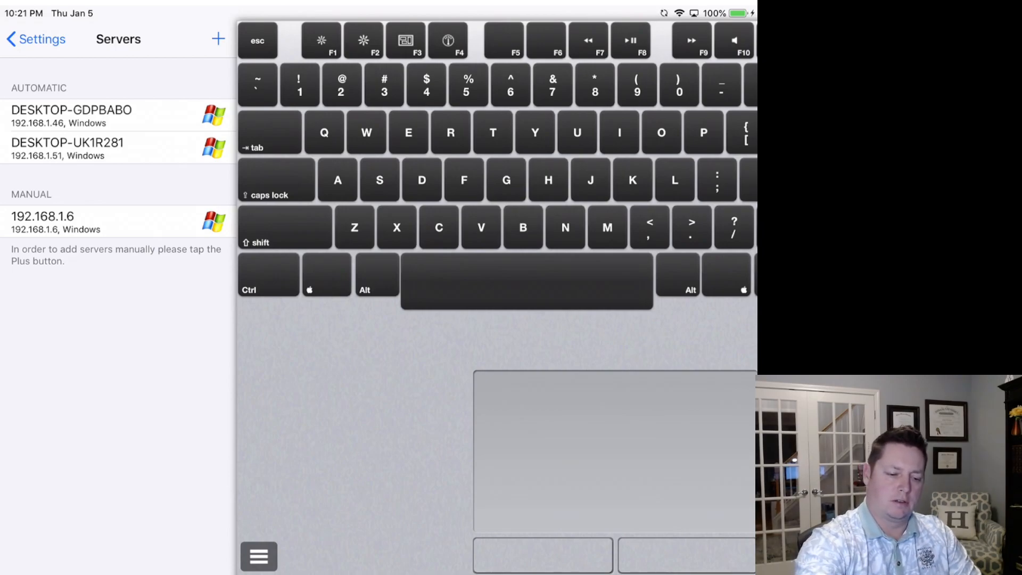
click(35, 39)
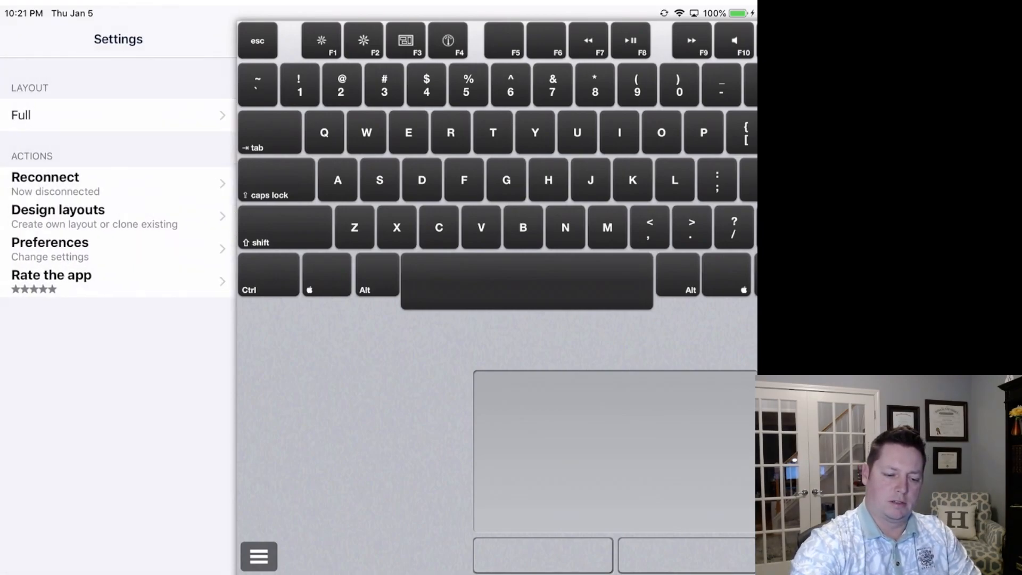
click(19, 115)
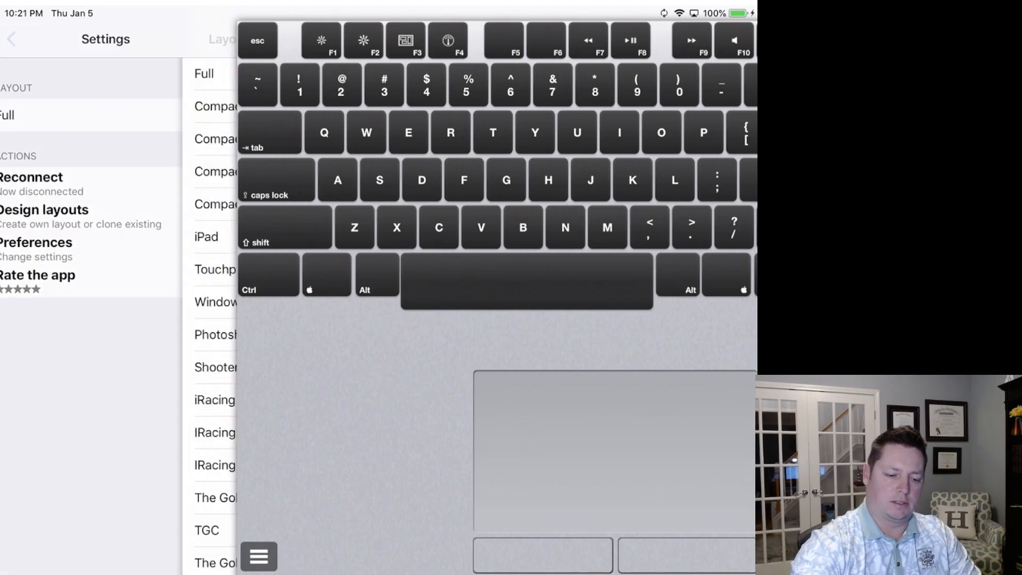